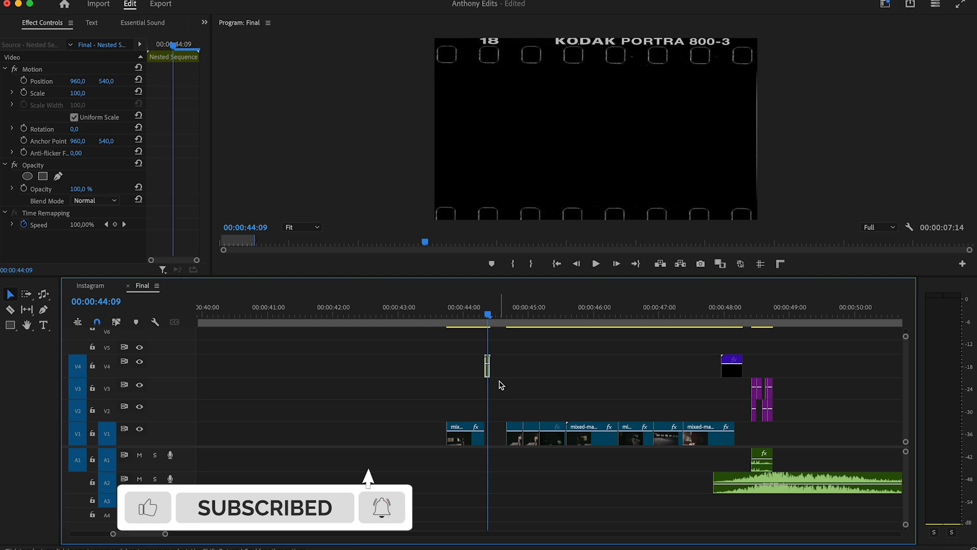
Select the V4 film-frame pieces in turn to tweak their Scale and Rotation.
{"action": "left_click", "coordinate": [495, 314]}
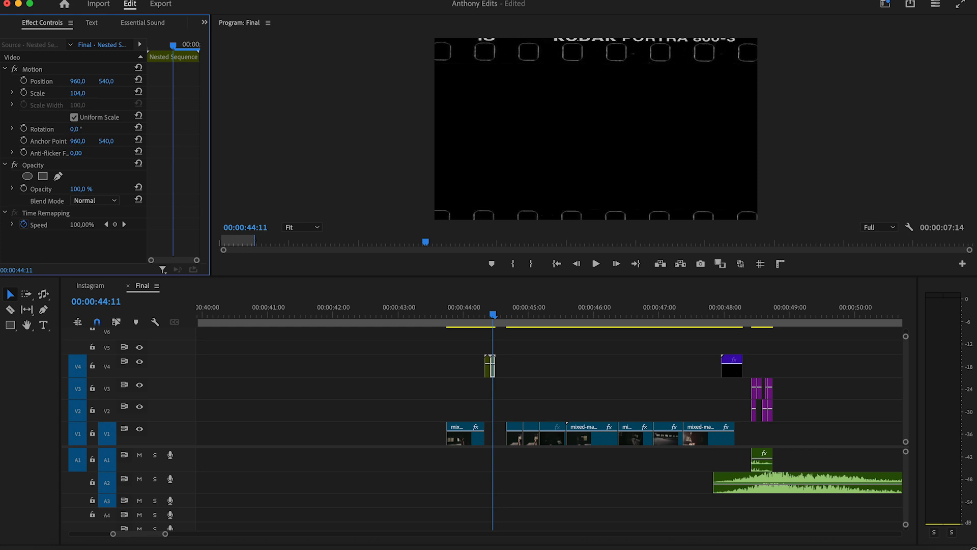
{"action": "left_click", "coordinate": [72, 129]}
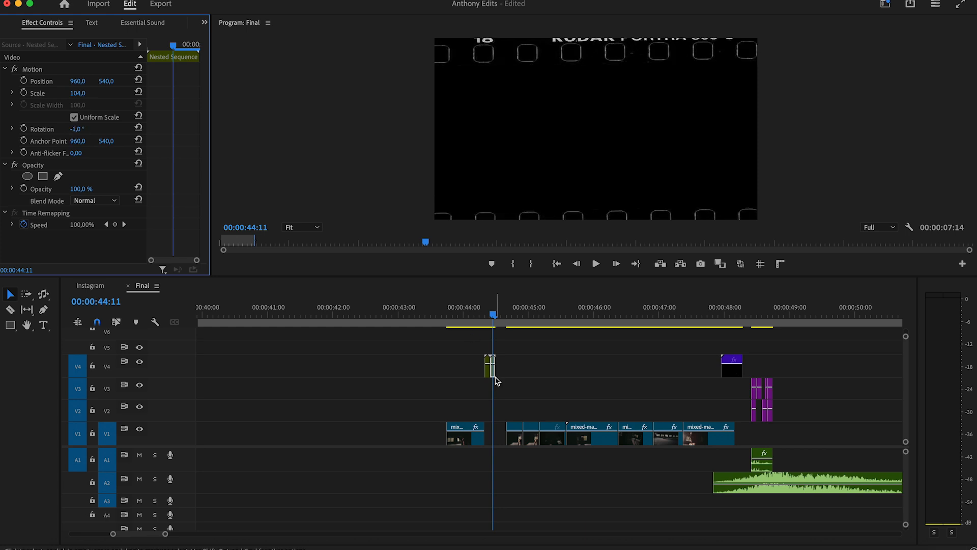
{"action": "left_click", "coordinate": [503, 315]}
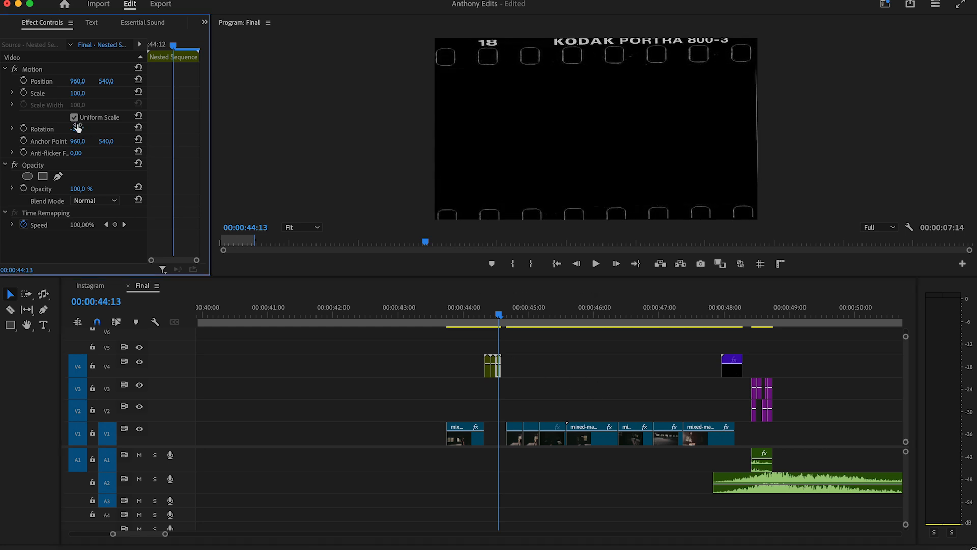
Tilt a film-frame piece slightly, deselect, then select a V2 snapshot still.
{"action": "left_click_drag", "start_coordinate": [77, 129], "coordinate": [73, 129]}
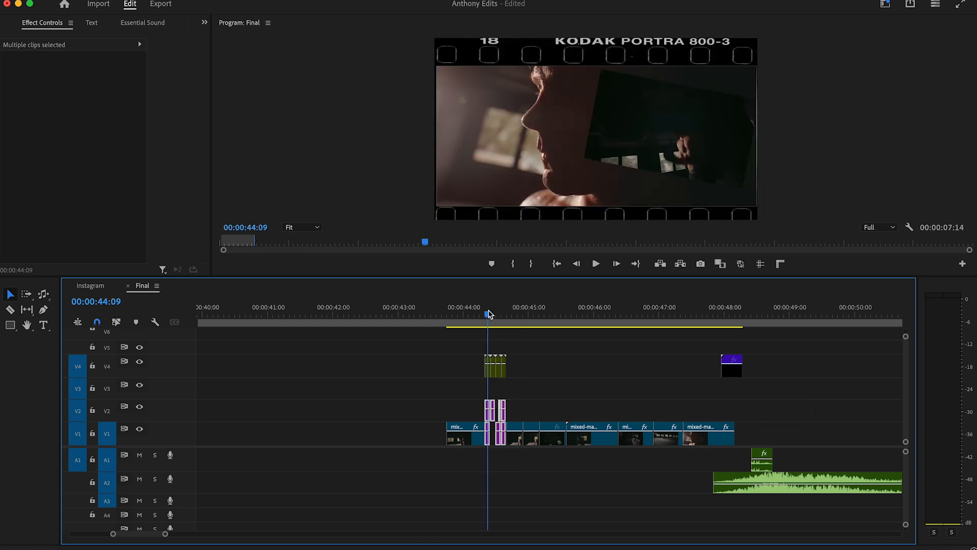
{"action": "left_click", "coordinate": [499, 404]}
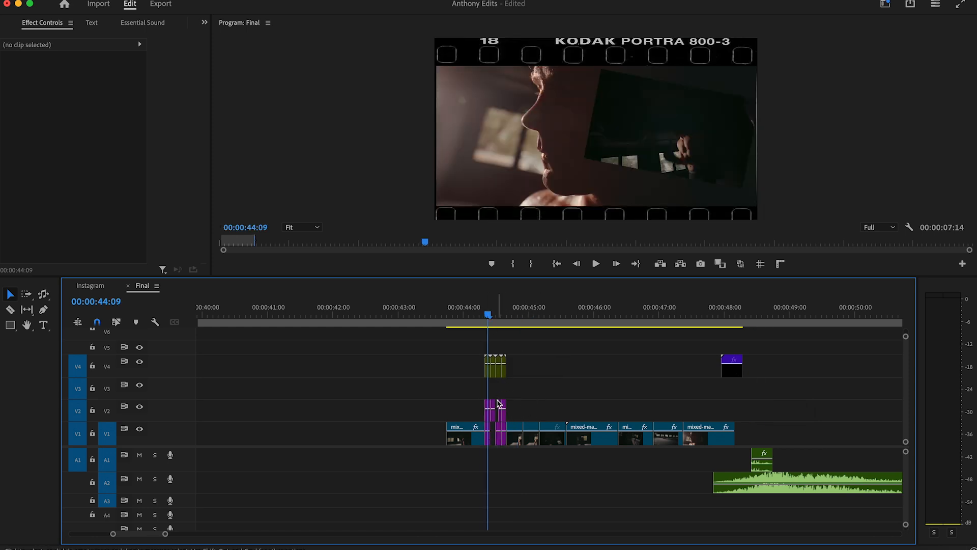
{"action": "left_click", "coordinate": [494, 411]}
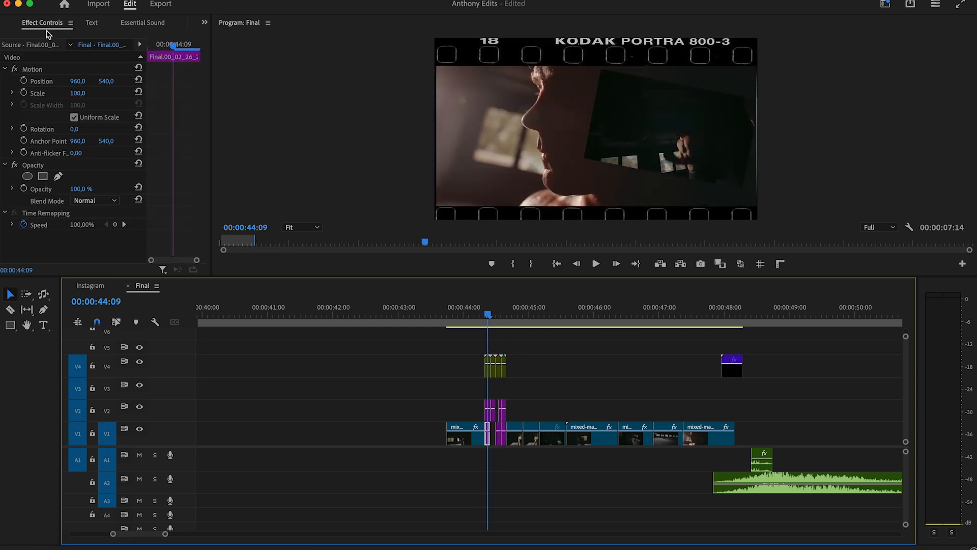
Search the effects library for 'black whi'.
{"action": "left_click", "coordinate": [12, 23]}
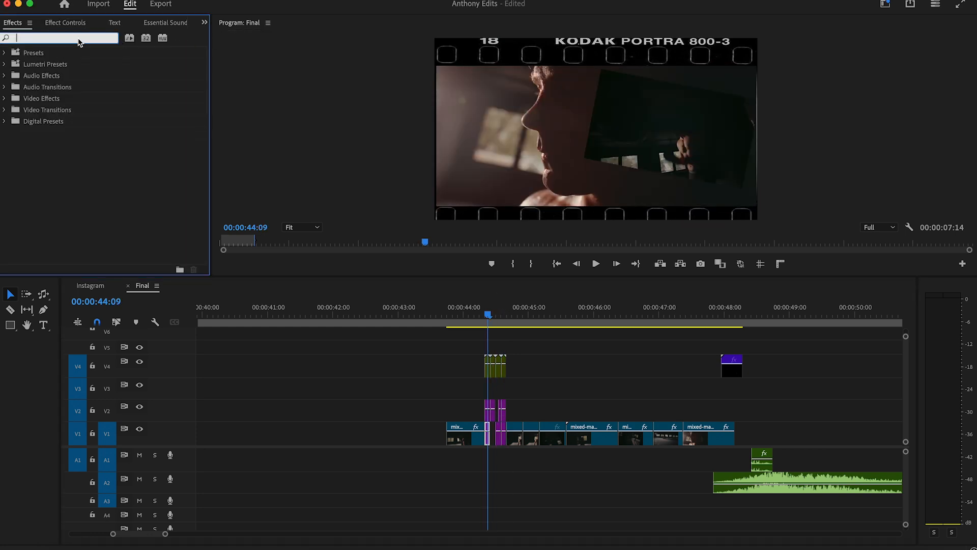
{"action": "type", "text": "black whi"}
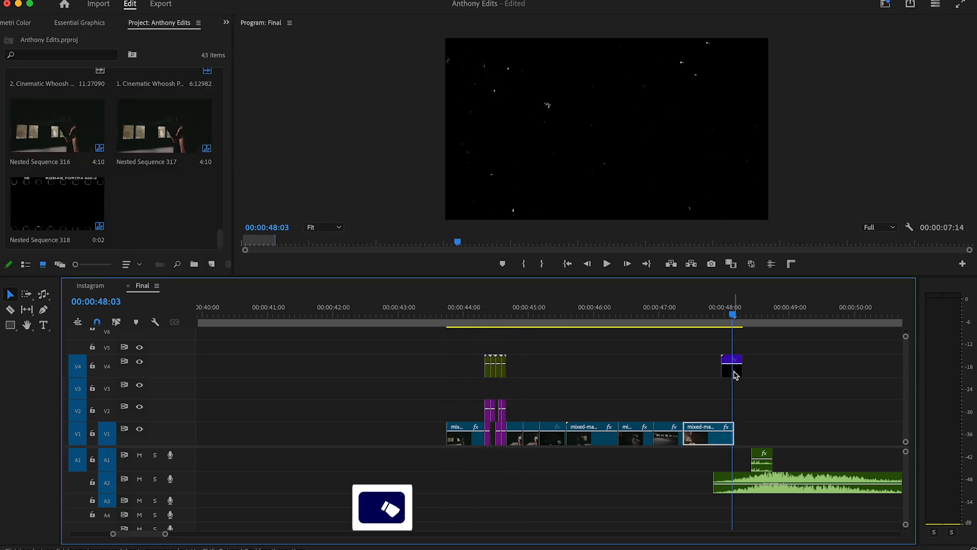
Apply Black & White to the V3 adjustment layer and preview from the start.
{"action": "left_click", "coordinate": [494, 312]}
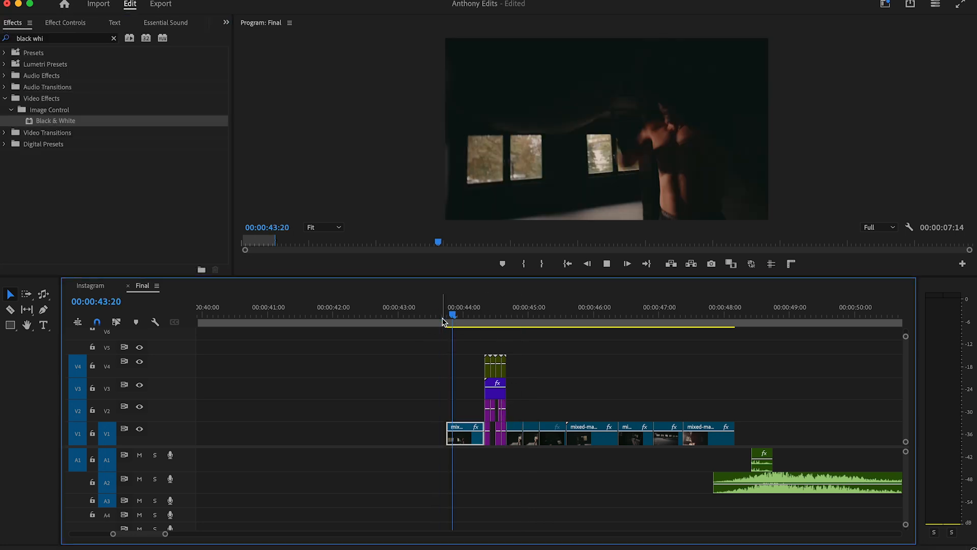
{"action": "left_click", "coordinate": [225, 22]}
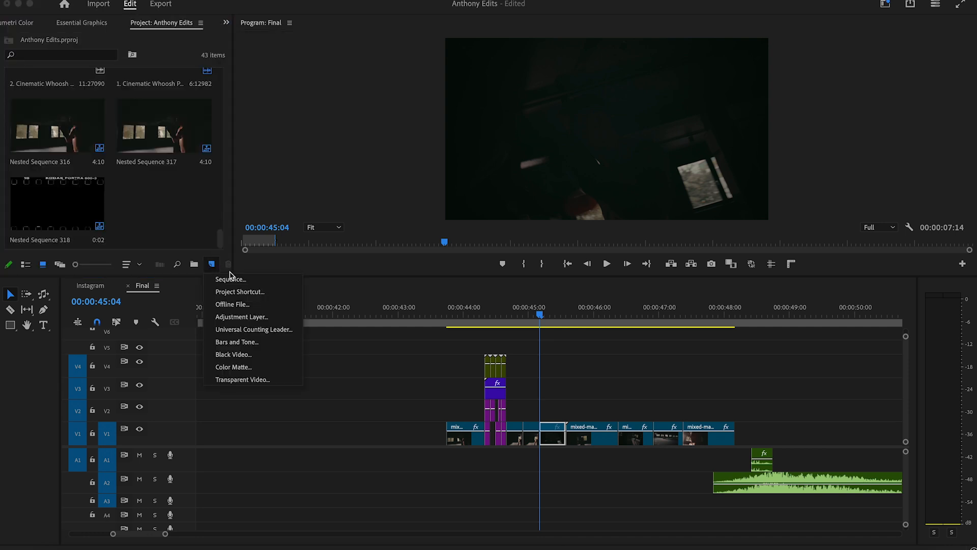
Create an adjustment layer, place it on V2 after the stills, and select it.
{"action": "left_click", "coordinate": [242, 317]}
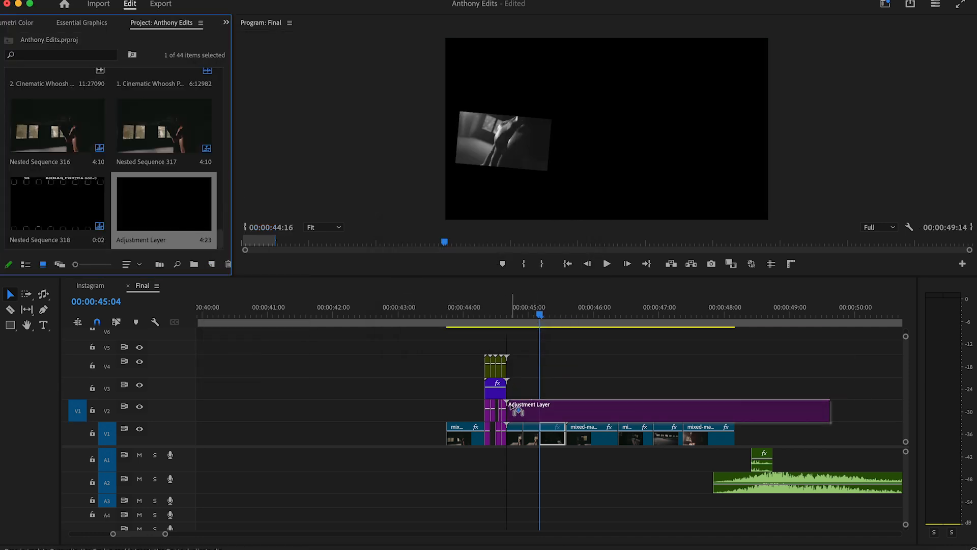
{"action": "left_click", "coordinate": [509, 307]}
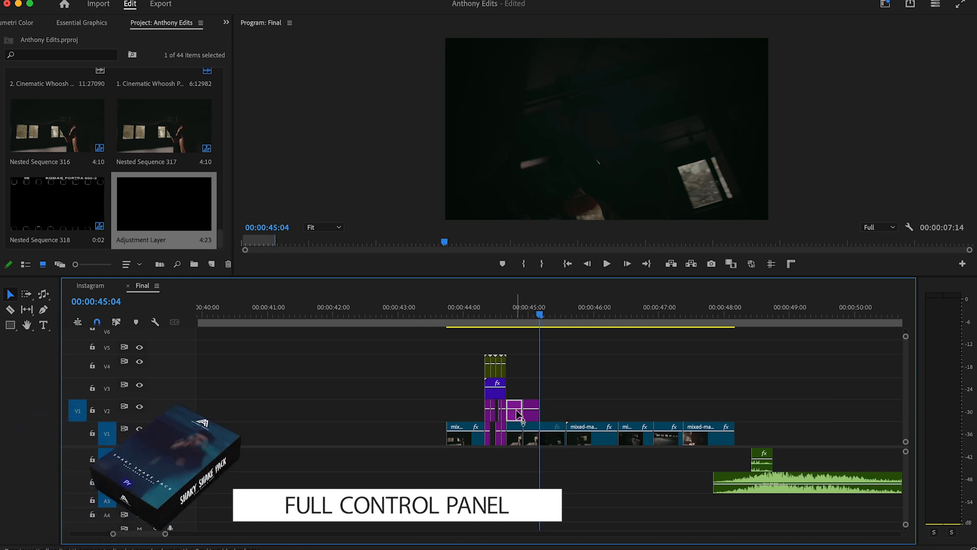
{"action": "left_click", "coordinate": [13, 22]}
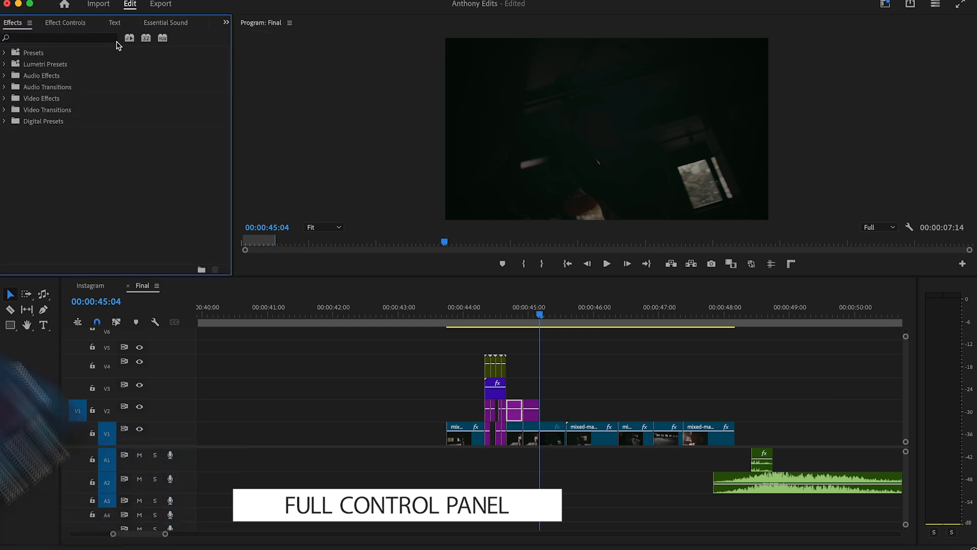
Find the Exclusive Shakes presets and preview the shake hits around 46–48 seconds.
{"action": "left_click", "coordinate": [4, 52]}
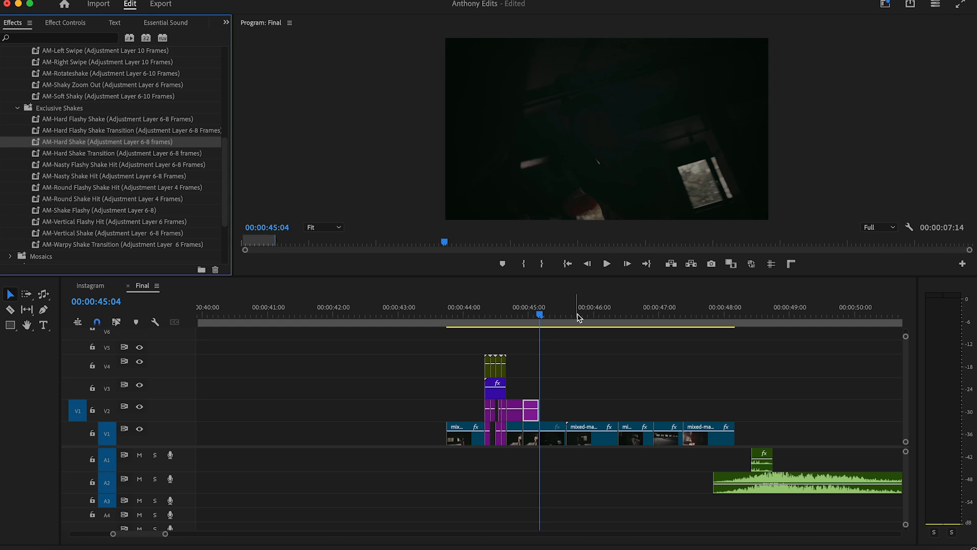
{"action": "mouse_move", "coordinate": [533, 417]}
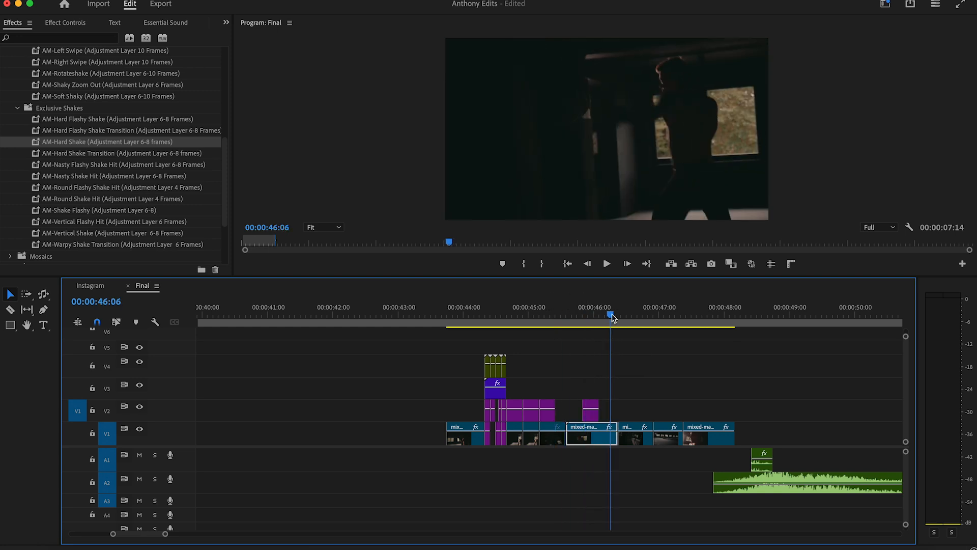
{"action": "left_click", "coordinate": [447, 314]}
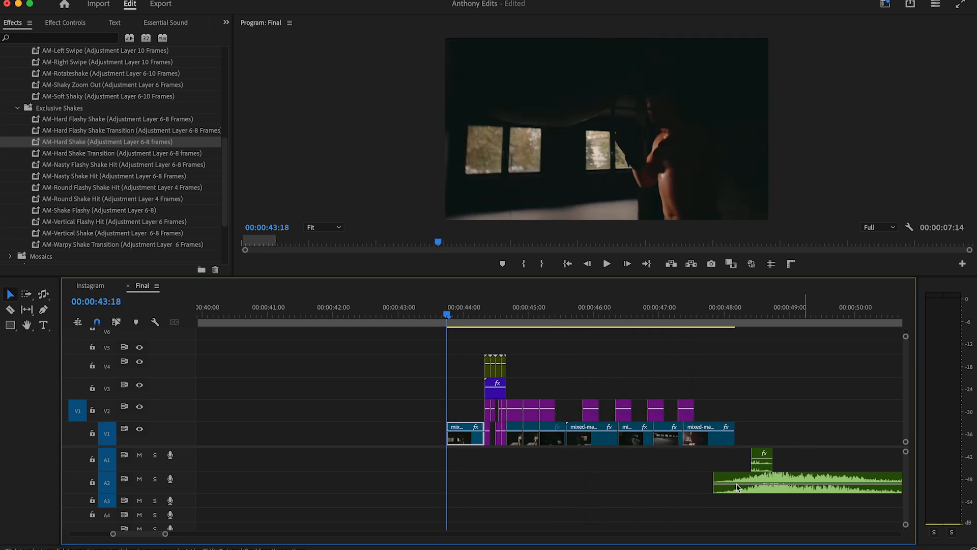